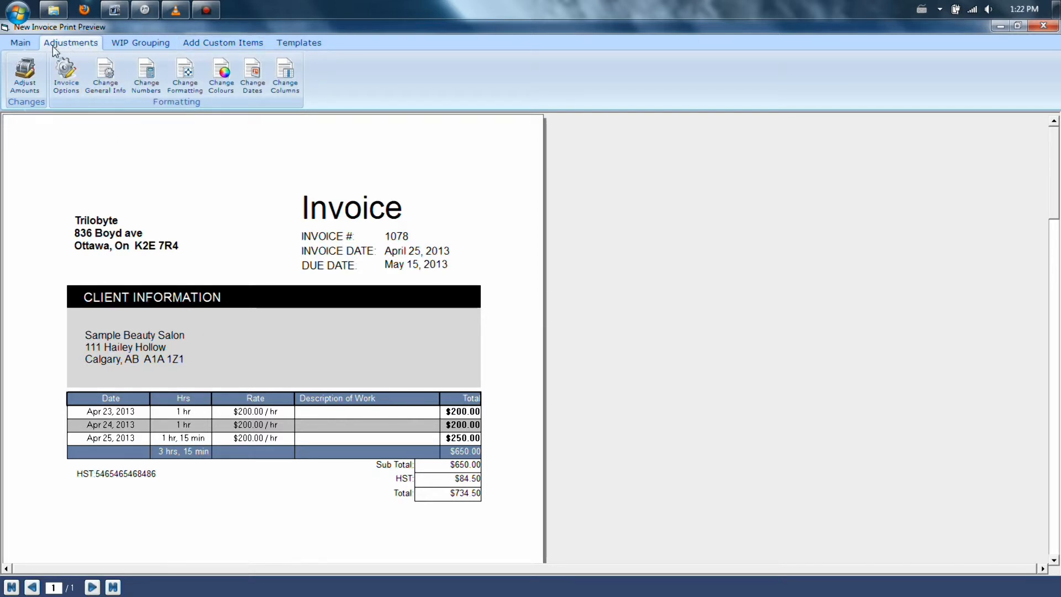
mouse_move(68, 56)
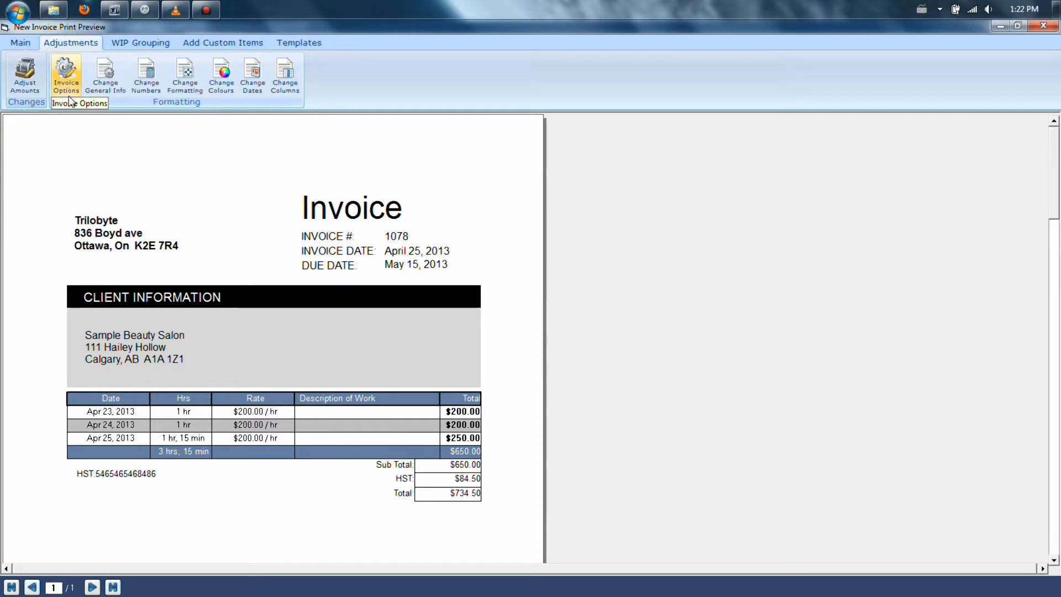
Open the Invoice Settings dialog for Invoice Template 1 from Invoice Options.
click(65, 74)
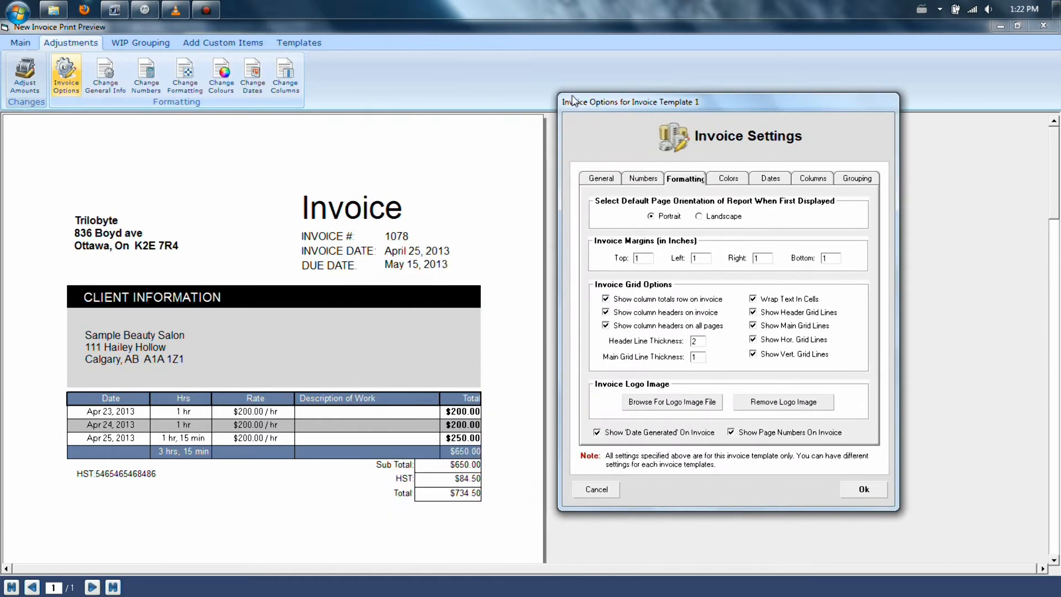
mouse_move(471, 217)
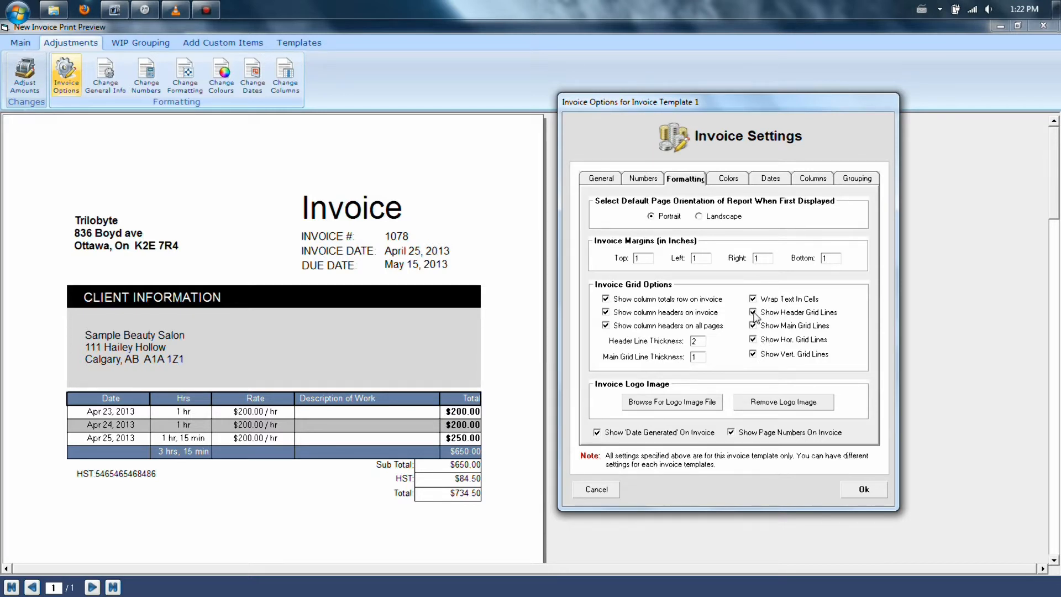
mouse_move(632, 182)
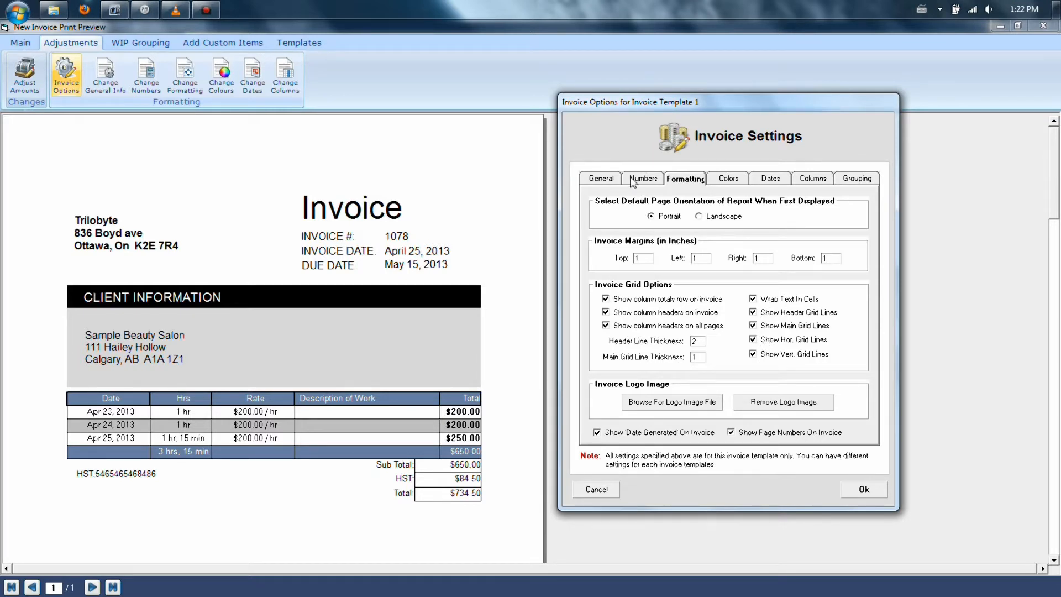
Review the Numbers (HST/business number) options, then the General numbering options.
click(642, 178)
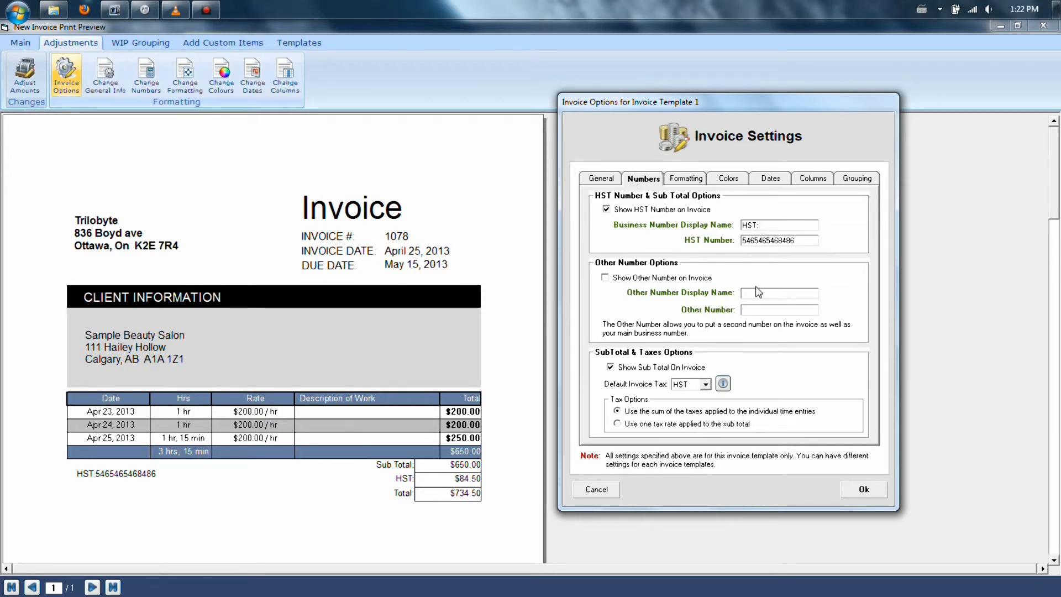
mouse_move(741, 297)
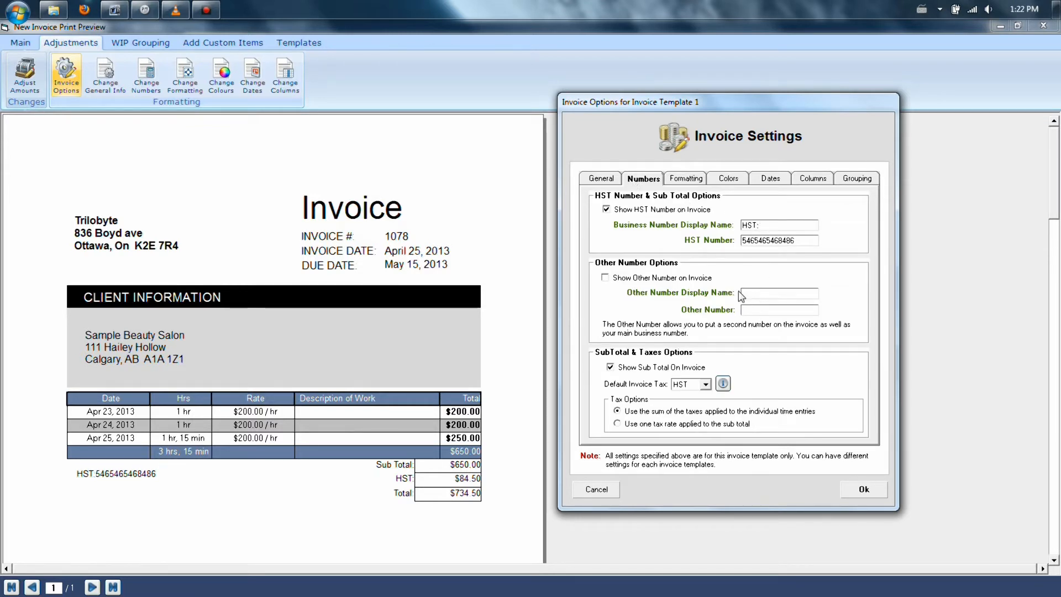
click(599, 178)
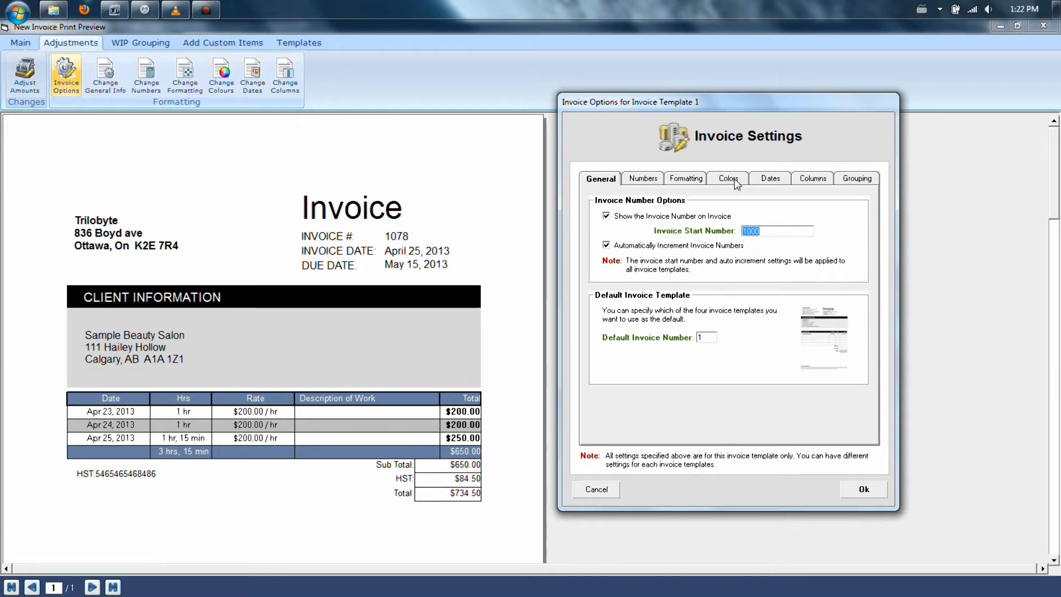
mouse_move(821, 188)
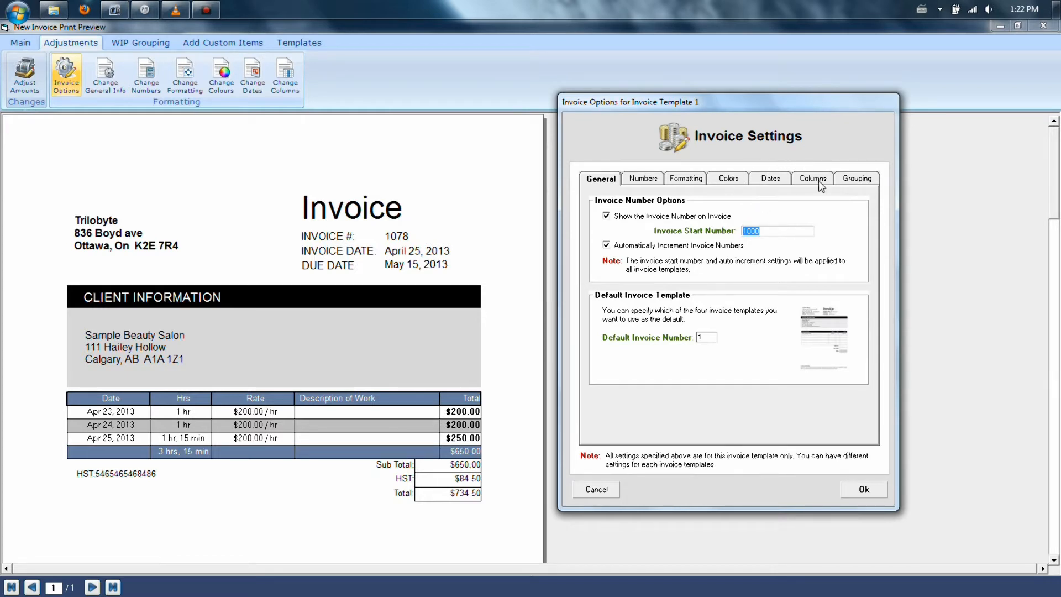
Keep only Client Time Entry Description at 100% width, removing Date, Hours and Rate columns.
click(812, 178)
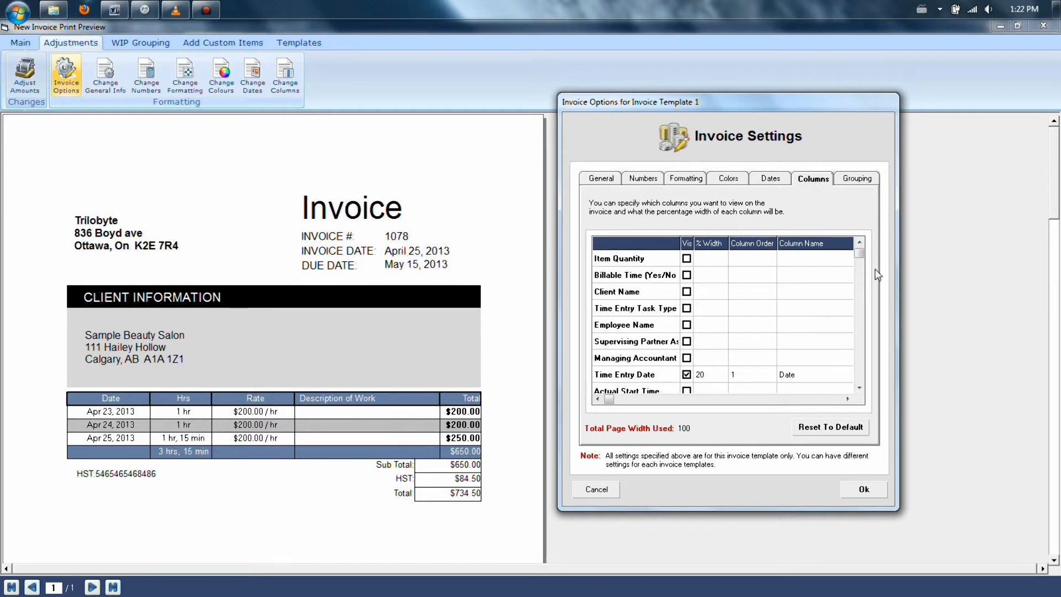
mouse_move(715, 378)
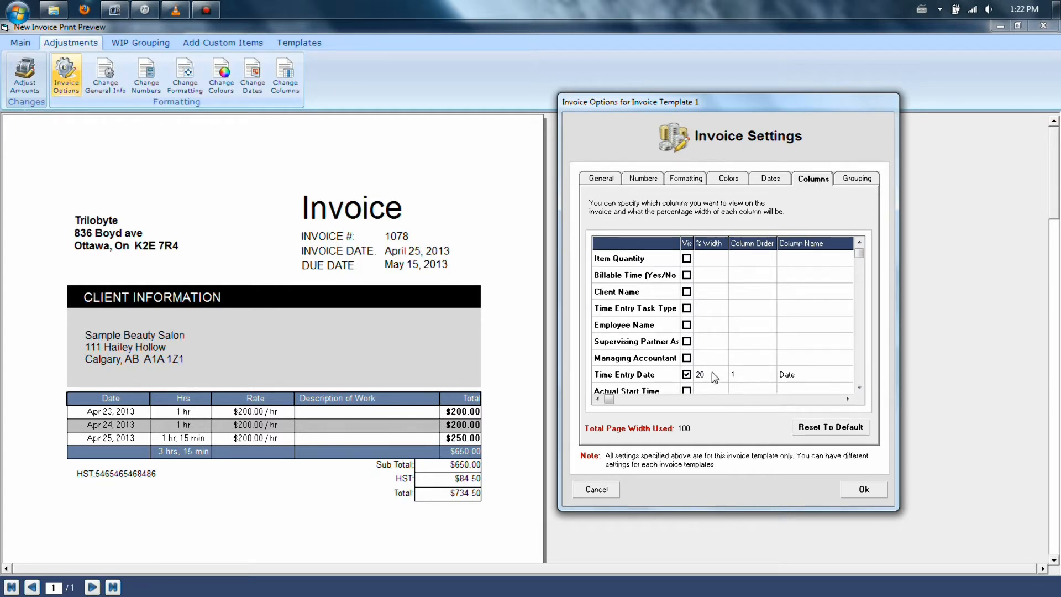
click(686, 375)
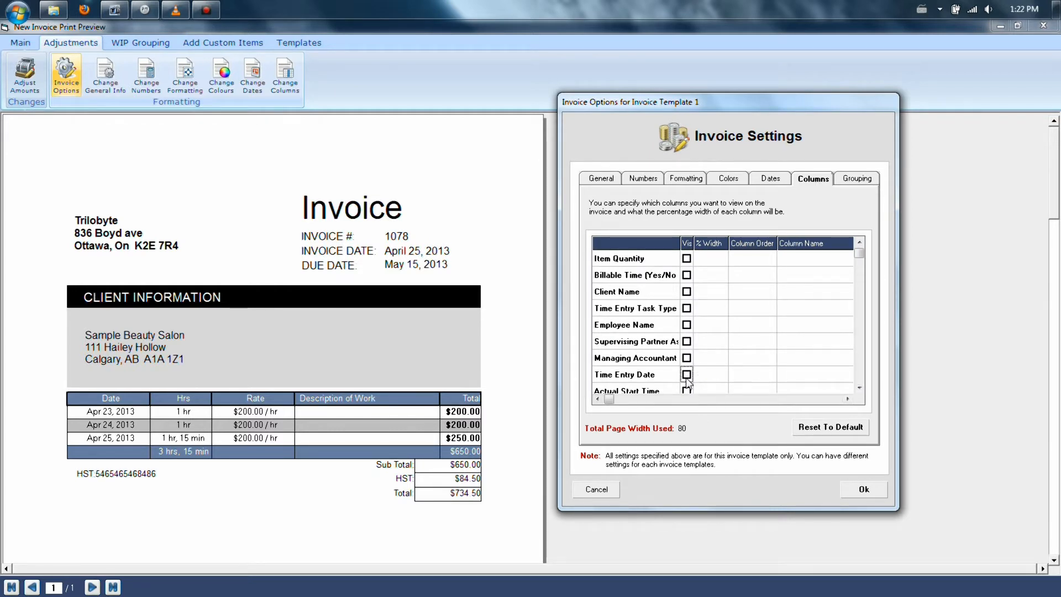
mouse_move(689, 433)
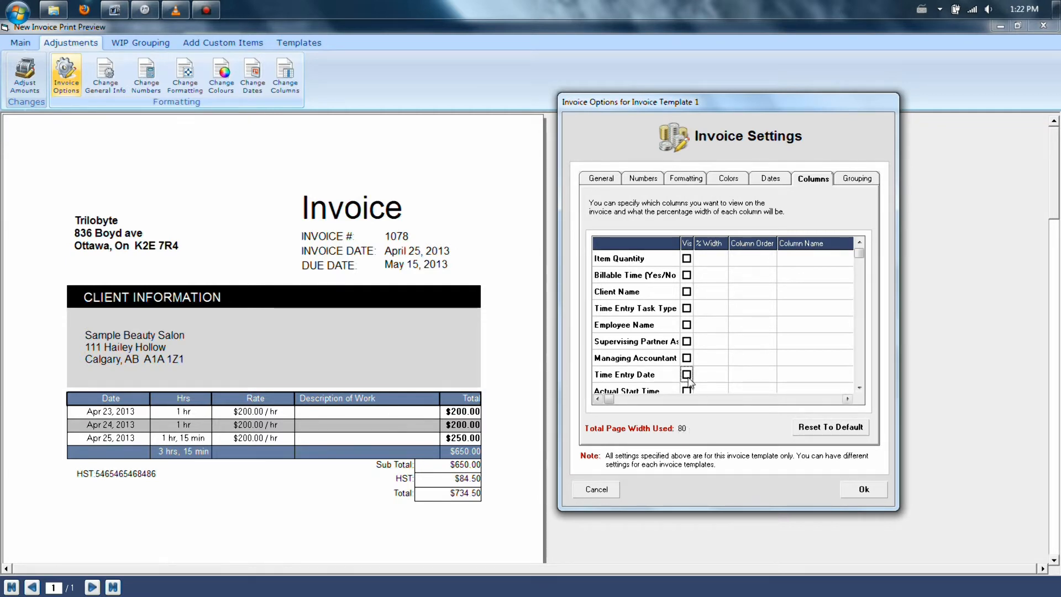
click(686, 375)
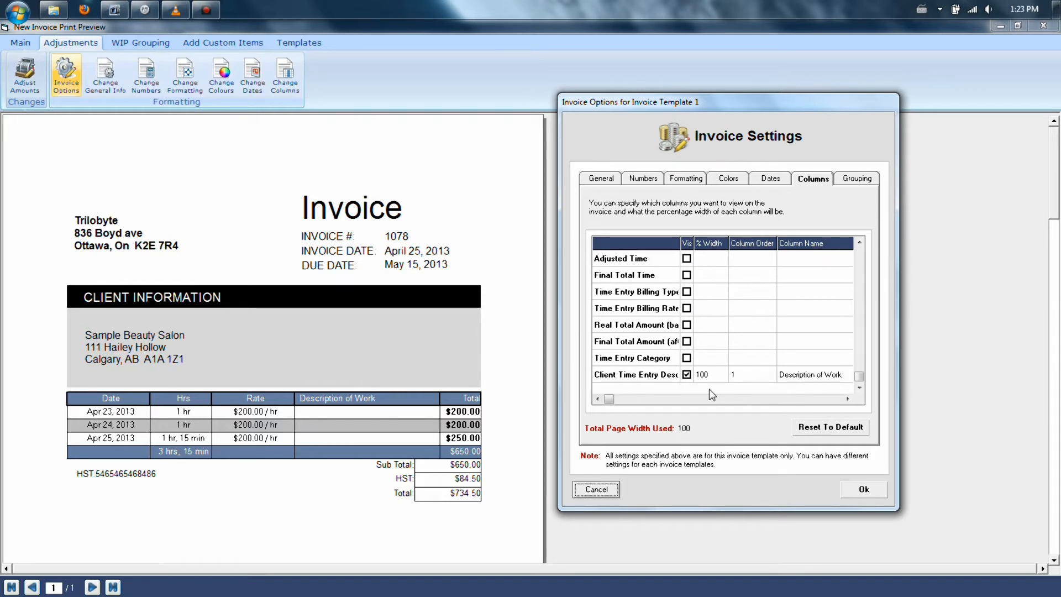
click(863, 490)
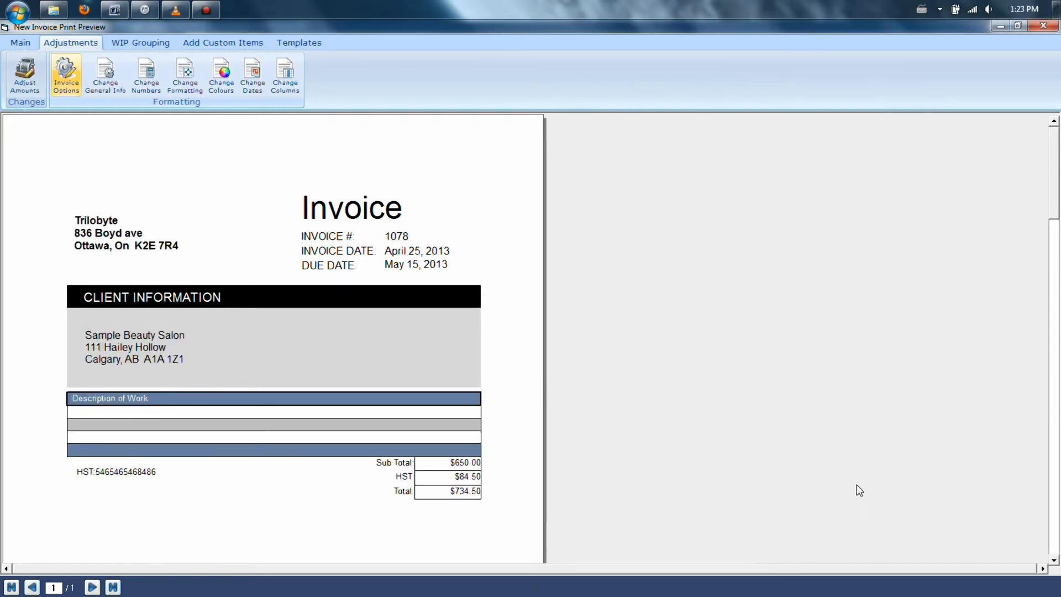
mouse_move(286, 411)
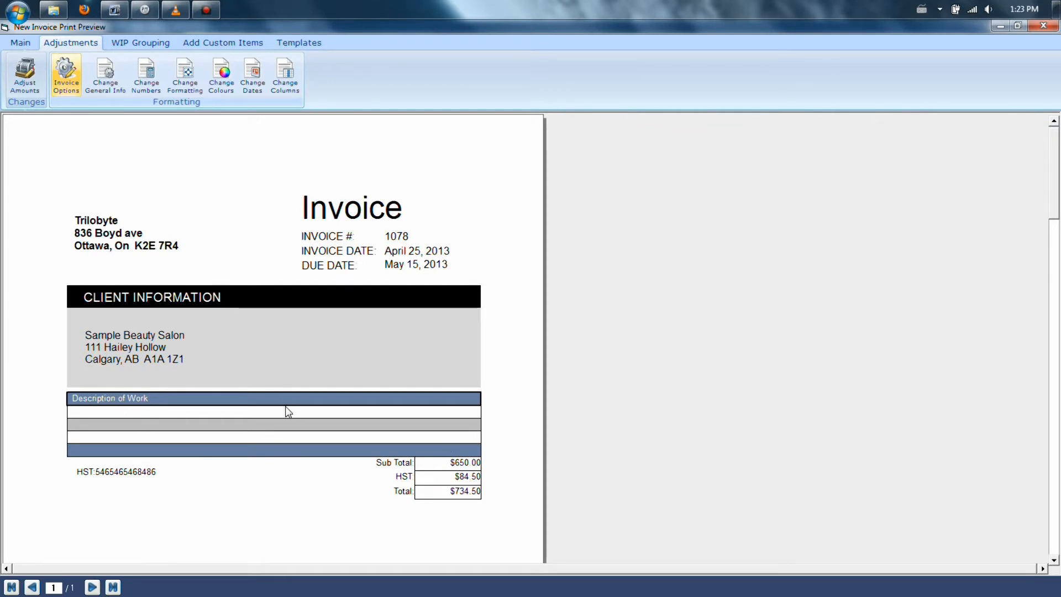
mouse_move(66, 73)
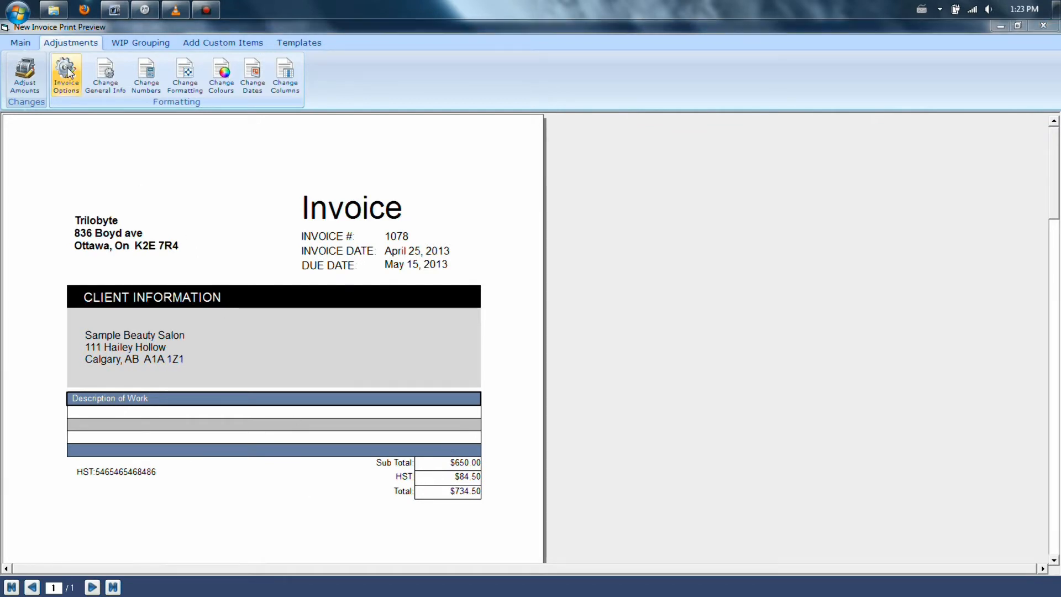
Reopen Invoice Settings to verify the Columns options still show only Description of Work.
click(66, 74)
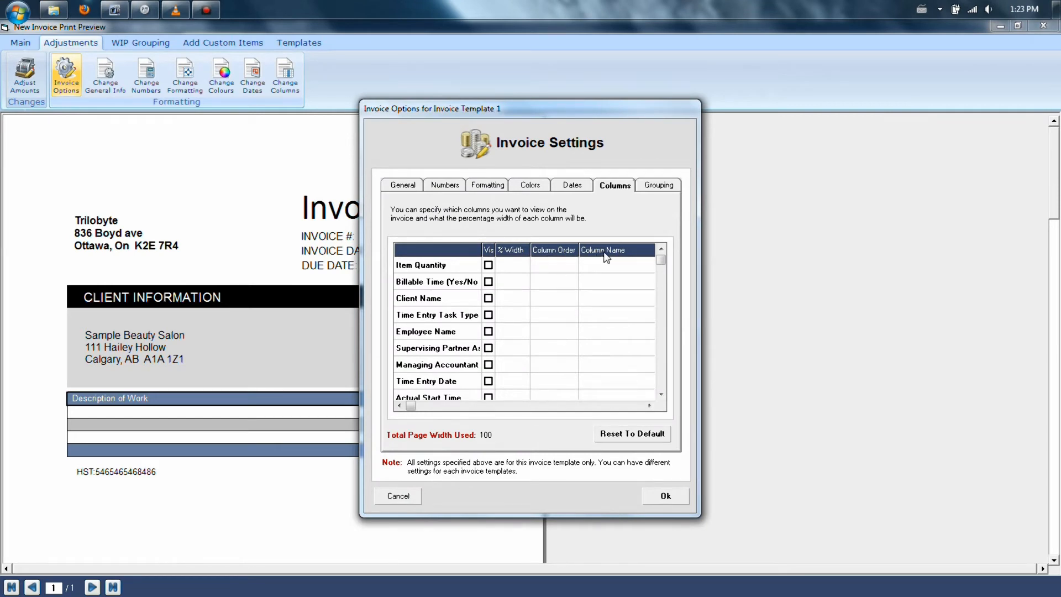
mouse_move(660, 152)
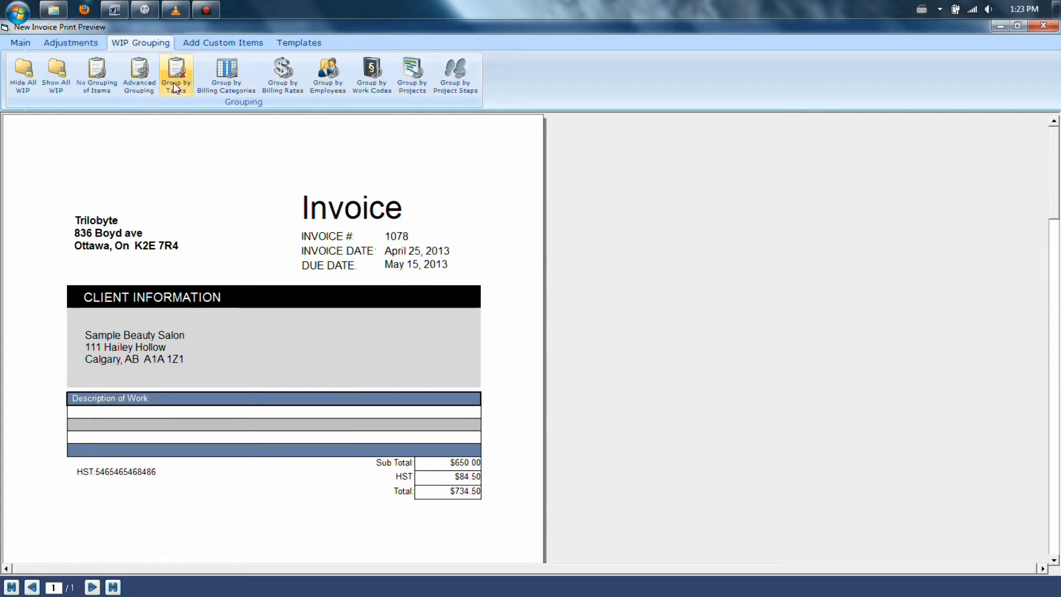
Hide all WIP and open Manage Custom Invoice Items, currently listing no items.
click(223, 42)
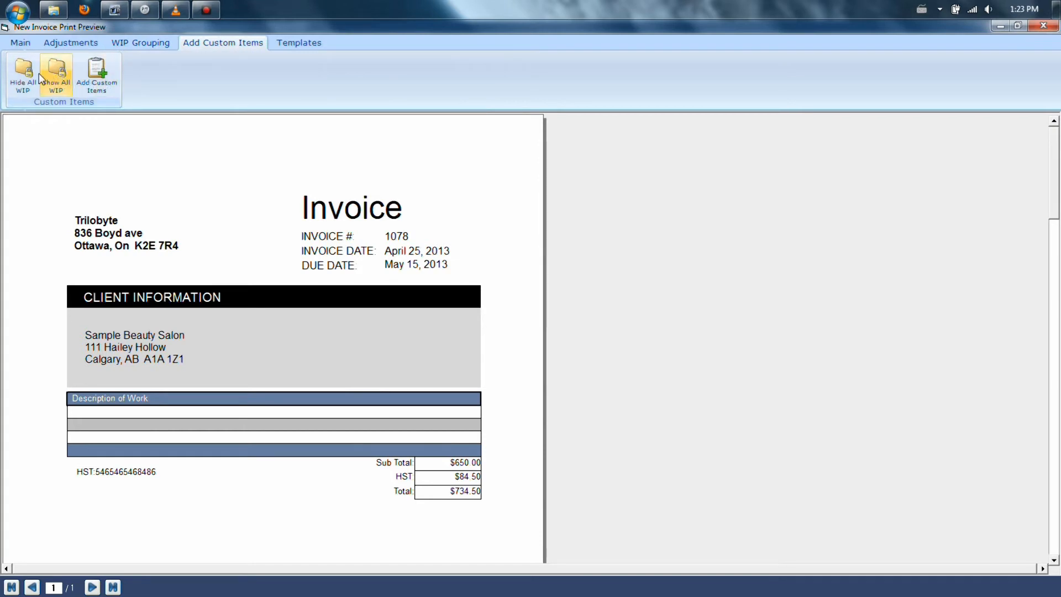
mouse_move(23, 74)
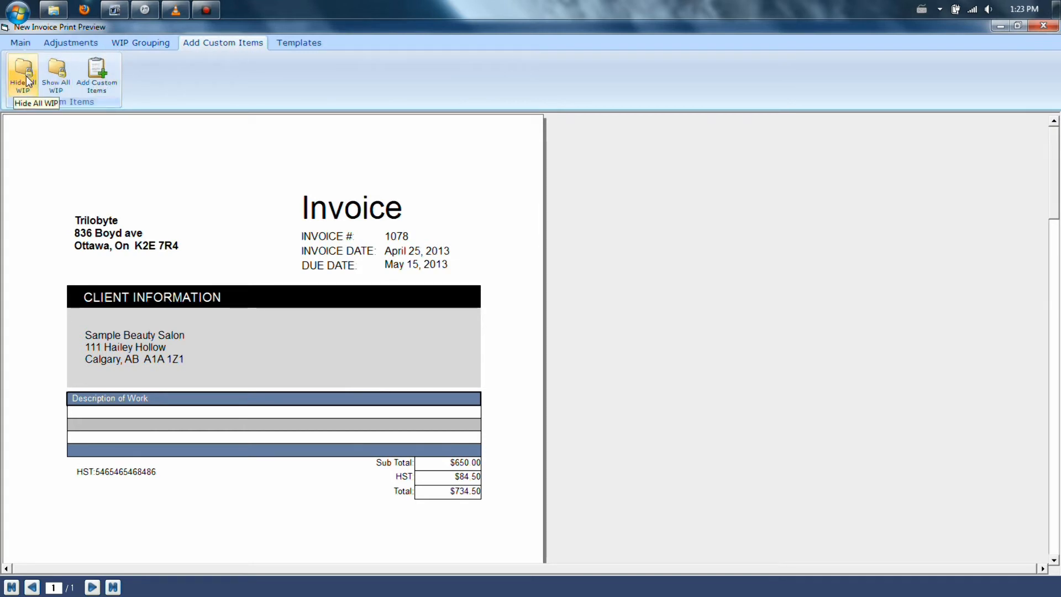
mouse_move(106, 126)
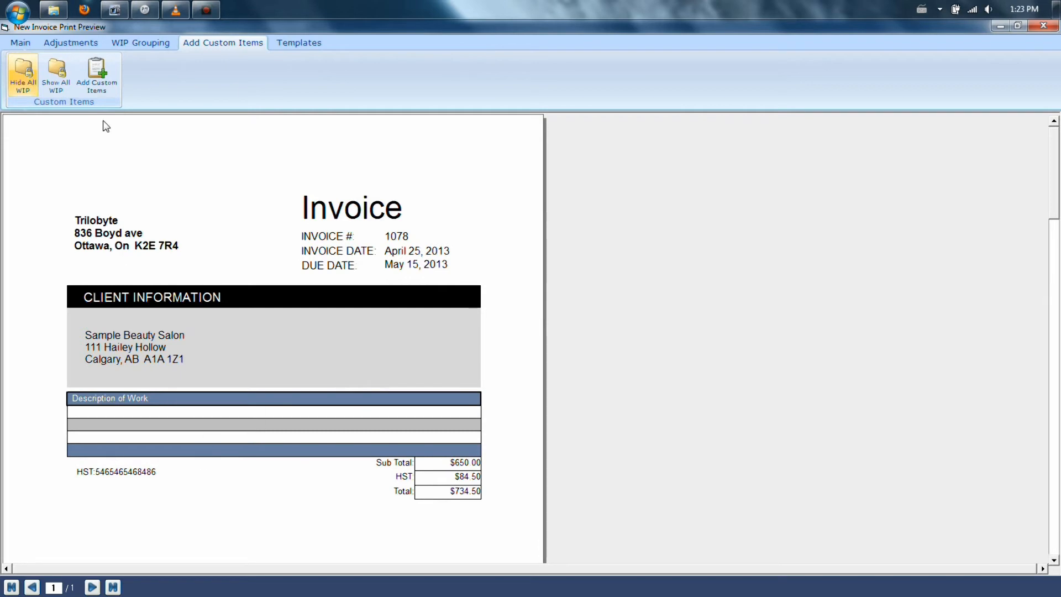
click(97, 76)
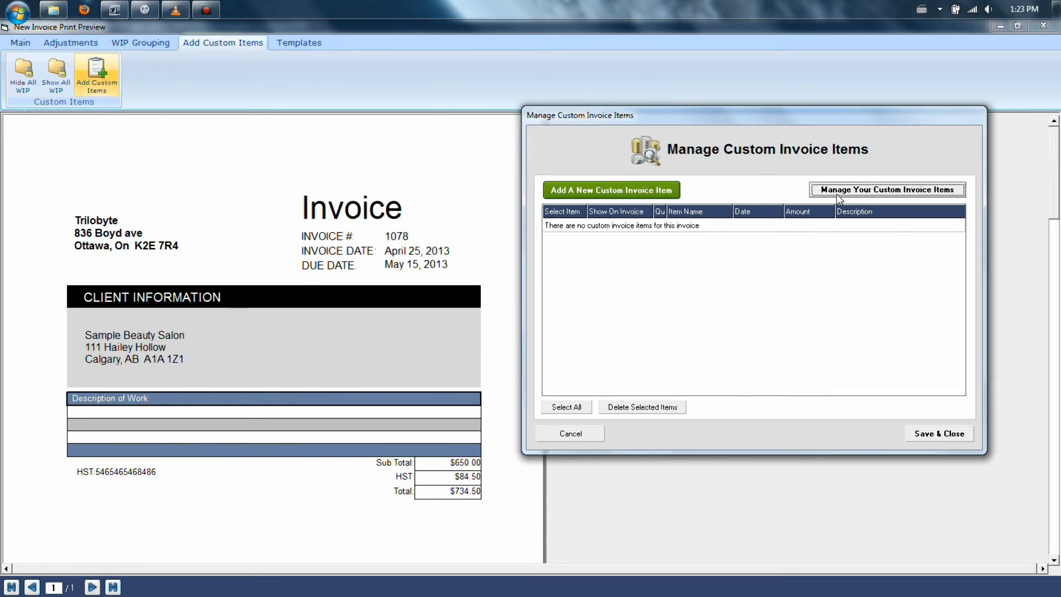
click(610, 189)
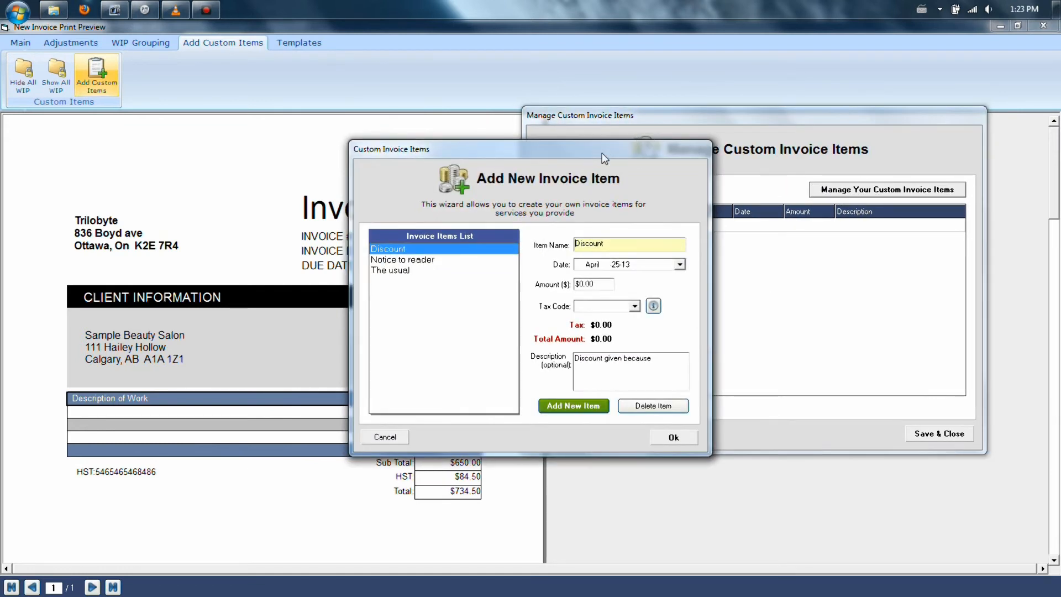
mouse_move(400, 295)
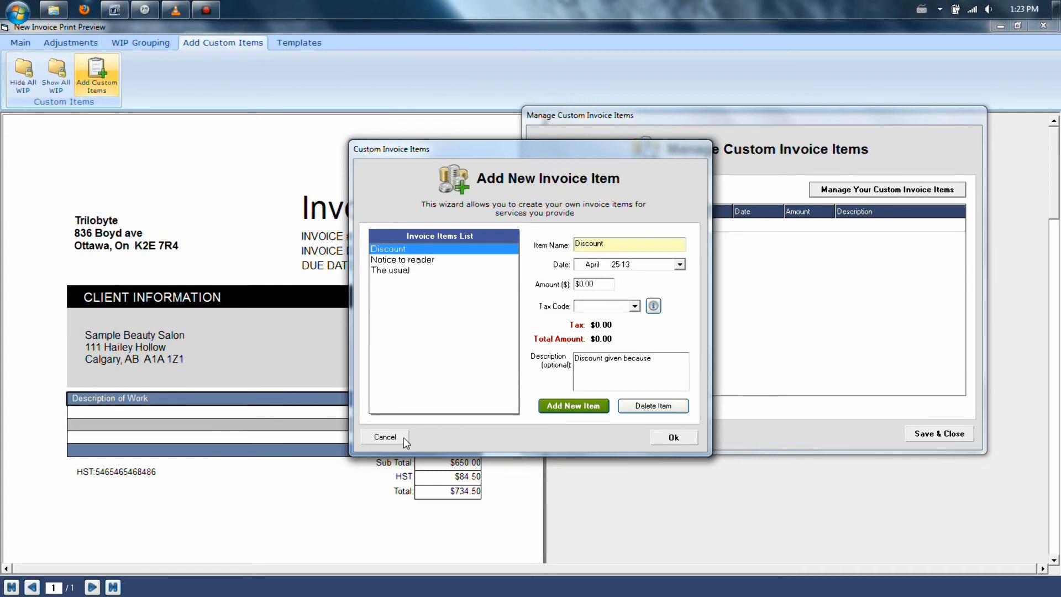
click(385, 436)
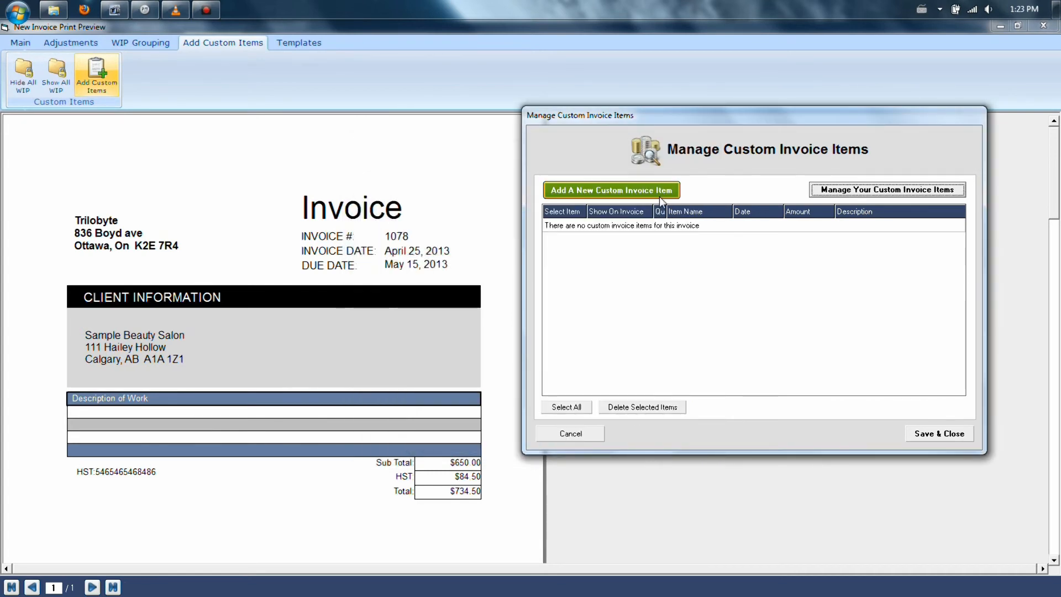
Add a $100.00 Discount custom item, updating totals to $750.00, $97.50 and $847.50.
click(610, 189)
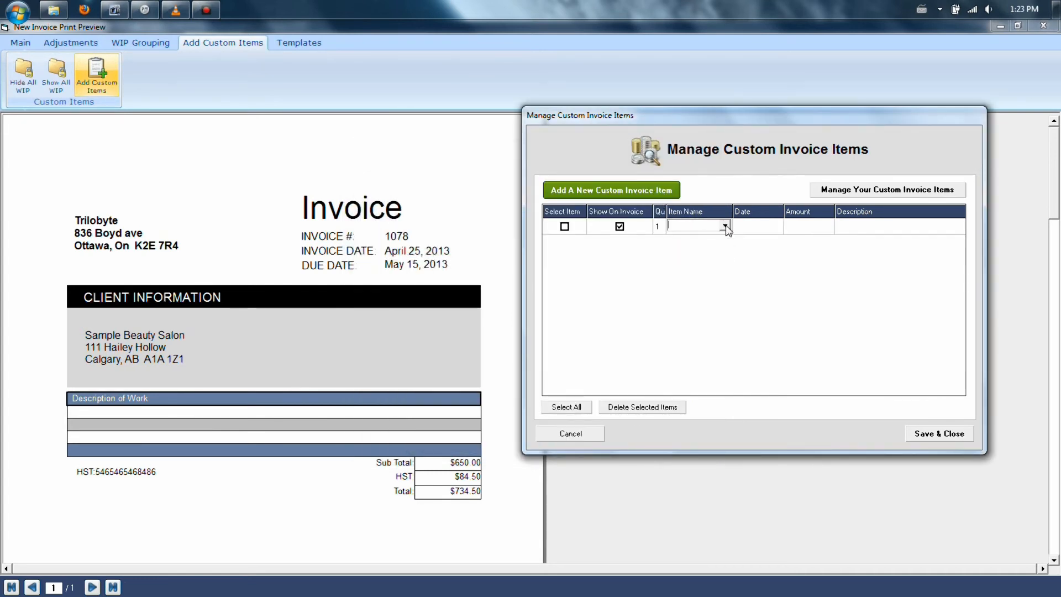
click(725, 226)
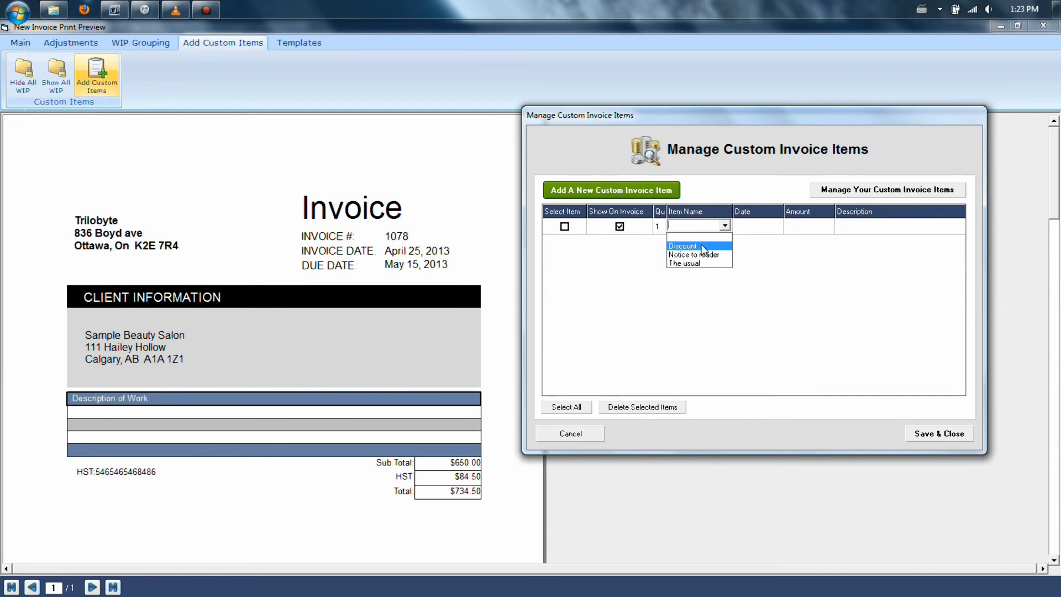
click(683, 246)
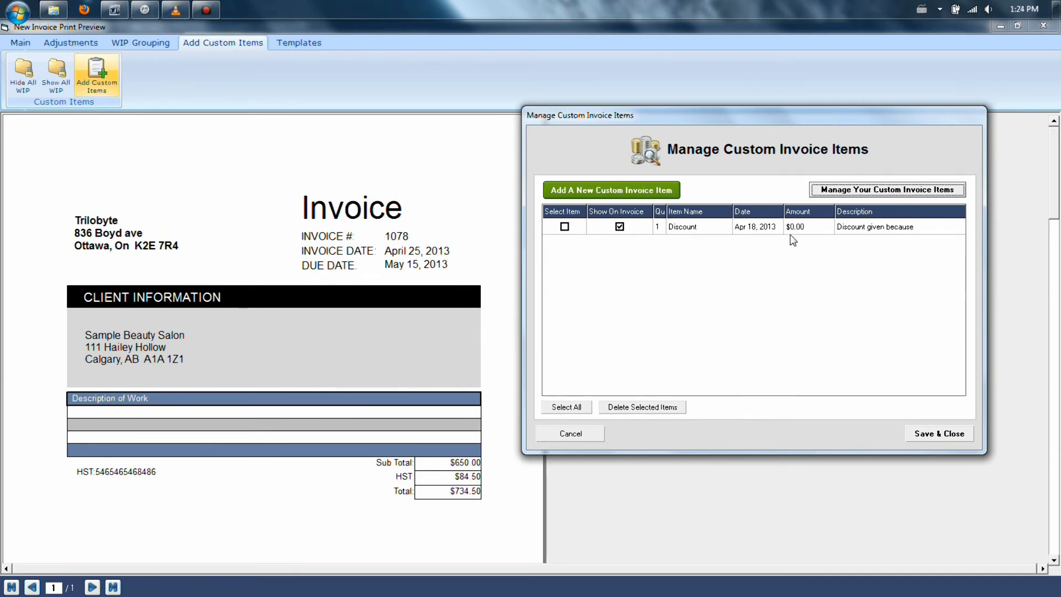
mouse_move(795, 238)
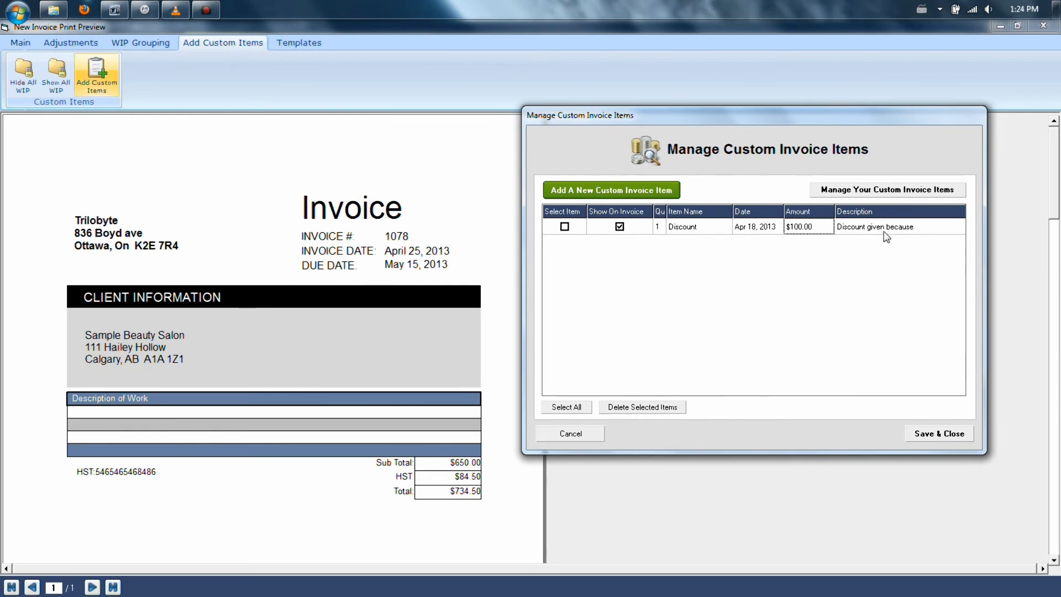
mouse_move(932, 235)
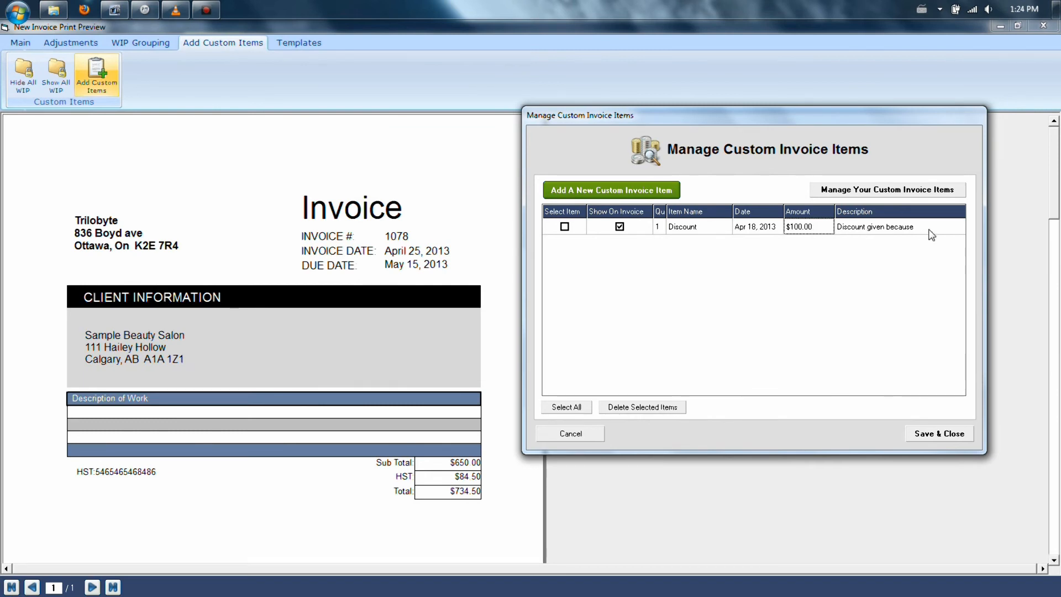
mouse_move(933, 433)
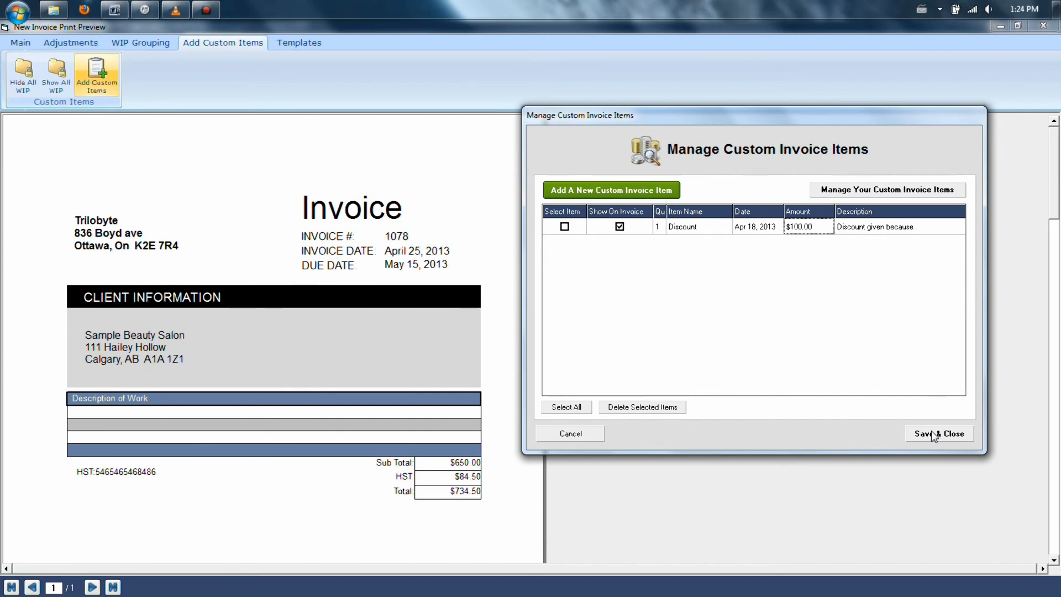
click(939, 433)
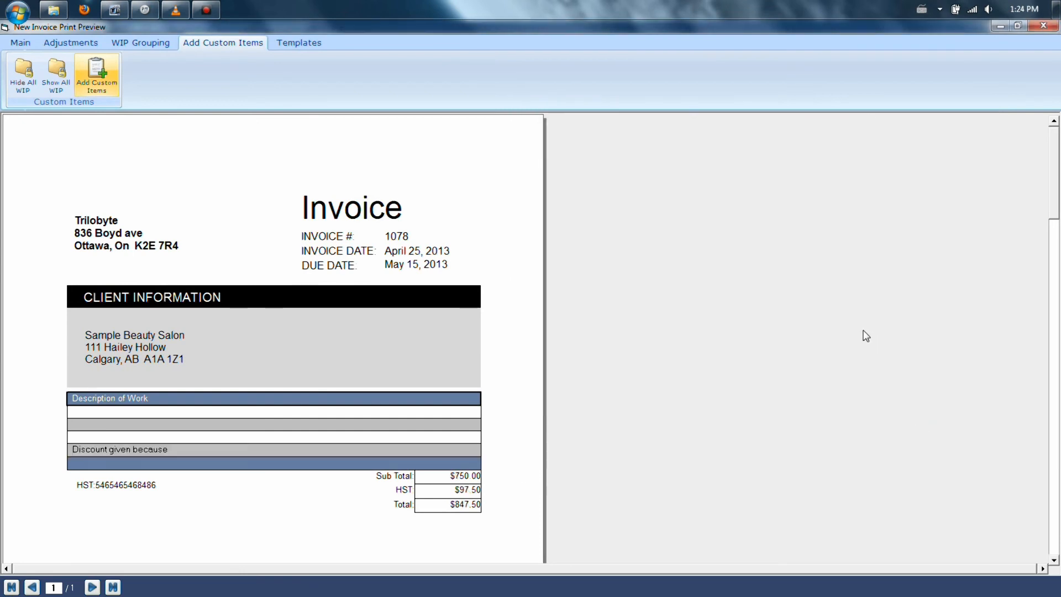
mouse_move(428, 443)
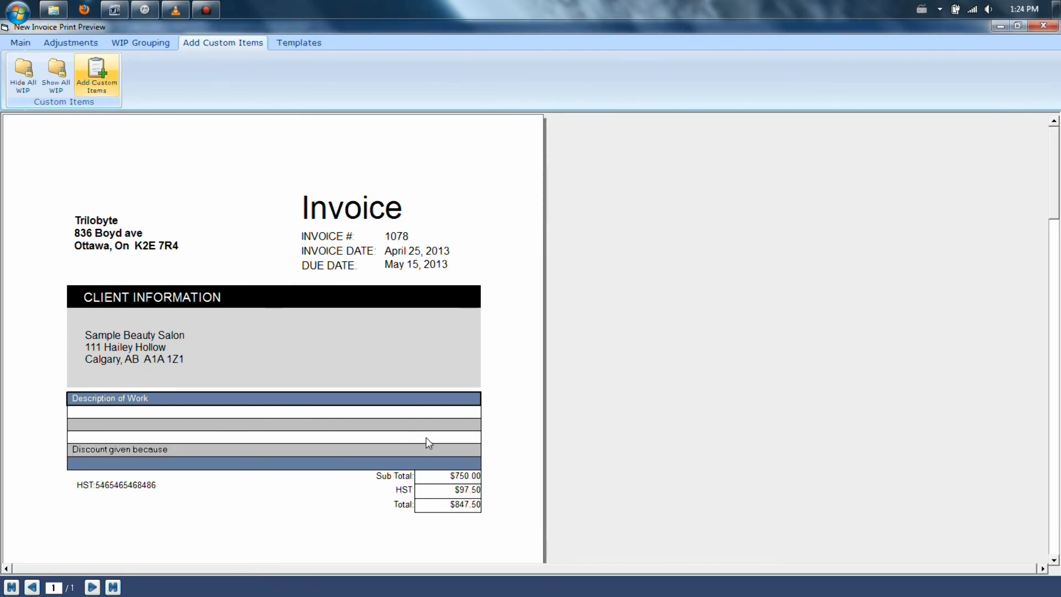
Post invoice 1078 from the Main tab and acknowledge the successful-posting message.
click(20, 42)
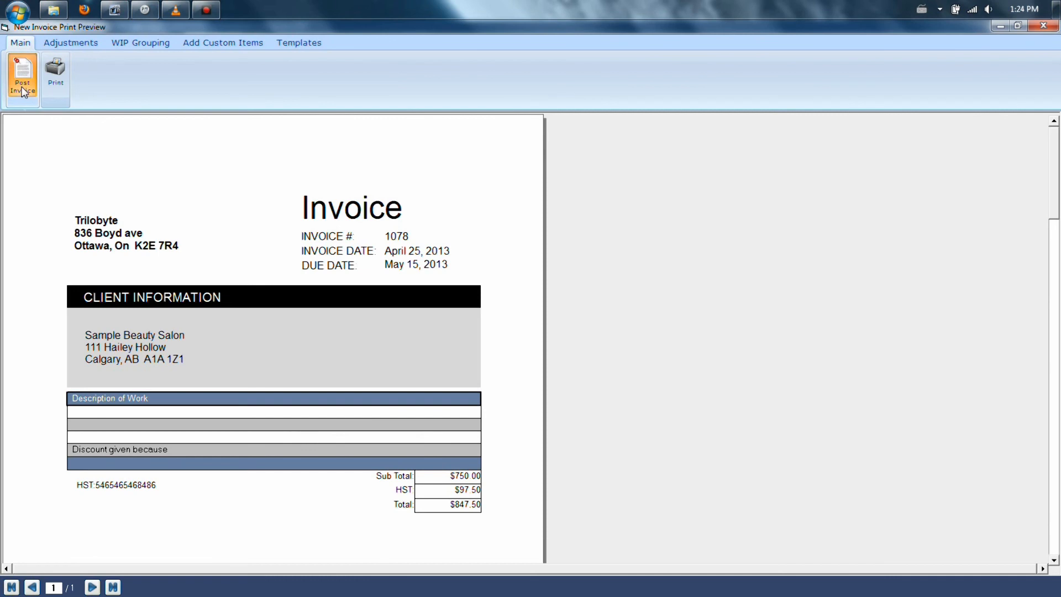
click(22, 76)
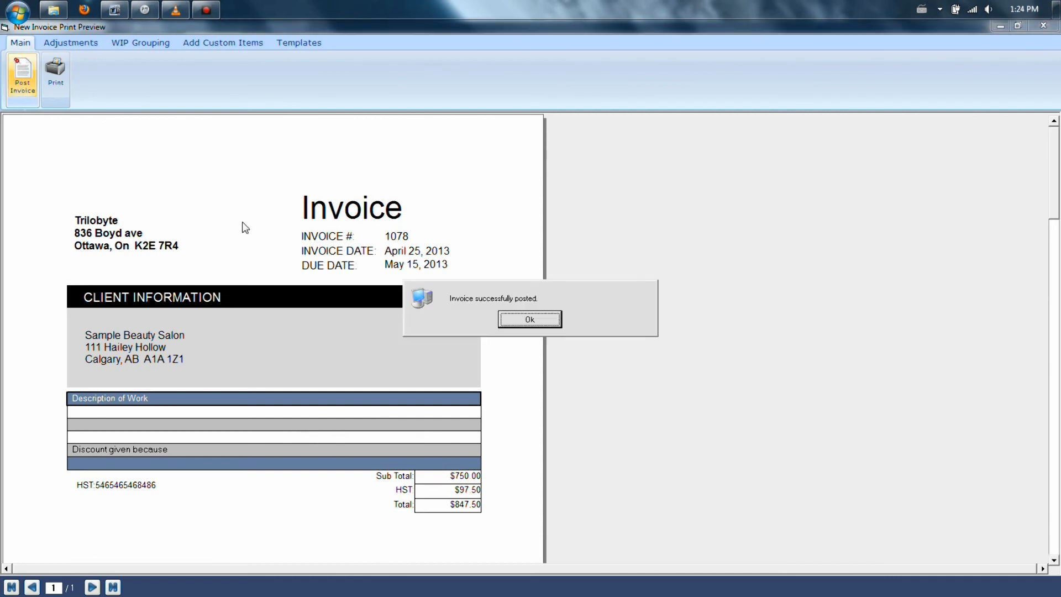
click(529, 318)
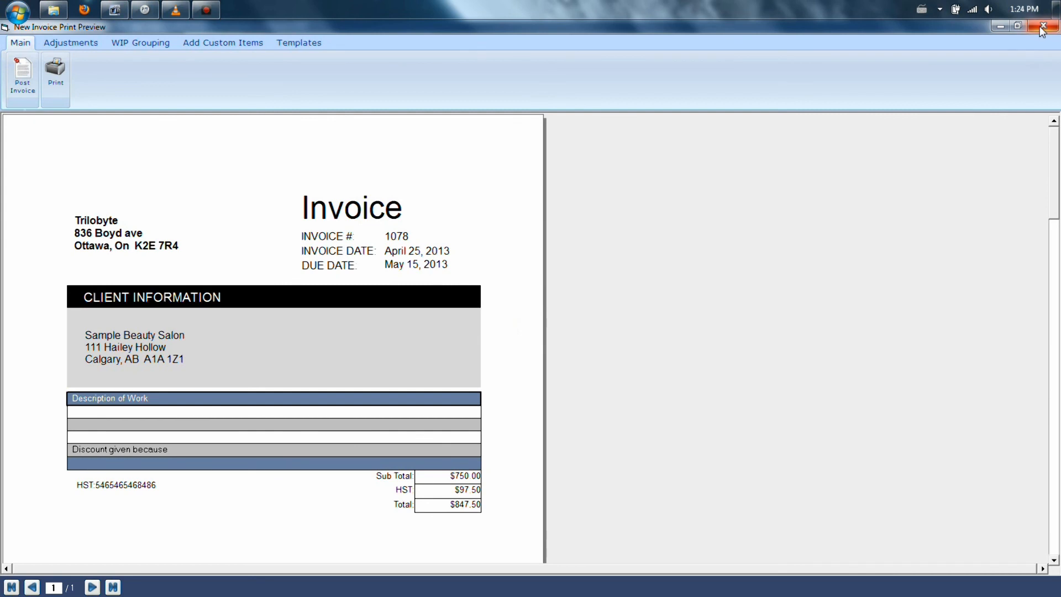
mouse_move(1043, 26)
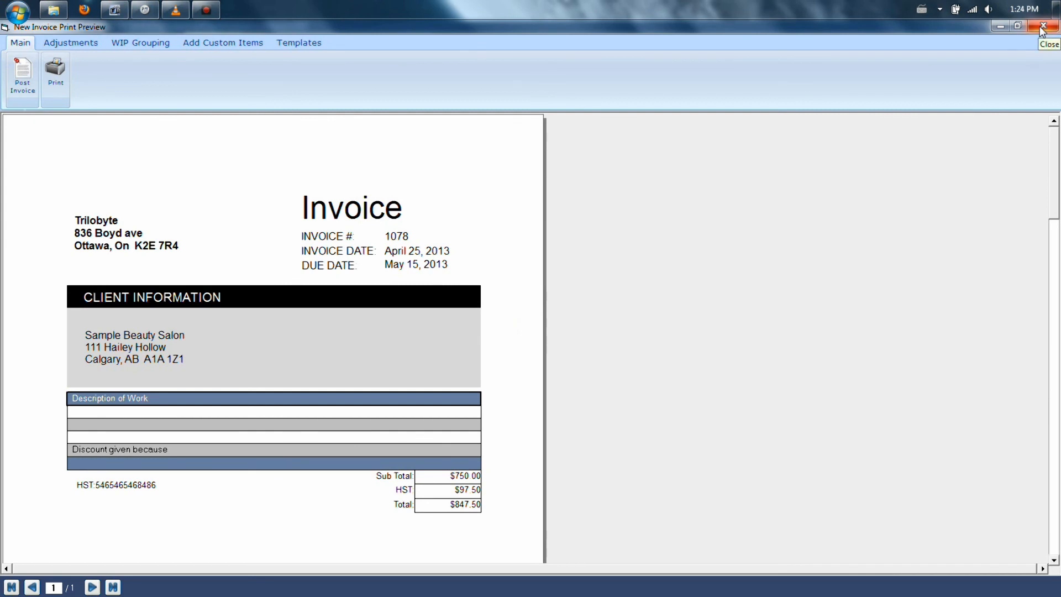